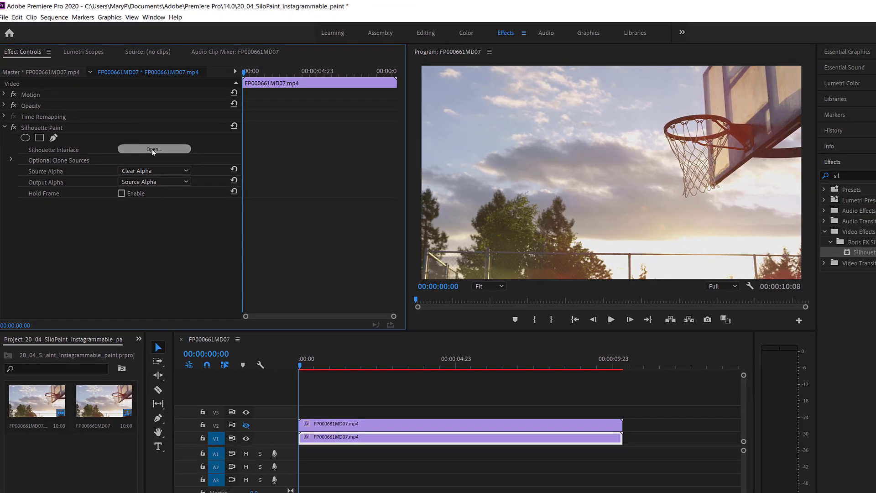
Launch the Silhouette Paint interface from the clip's Silhouette Paint effect in Effect Controls
{"action": "left_click", "coordinate": [153, 148]}
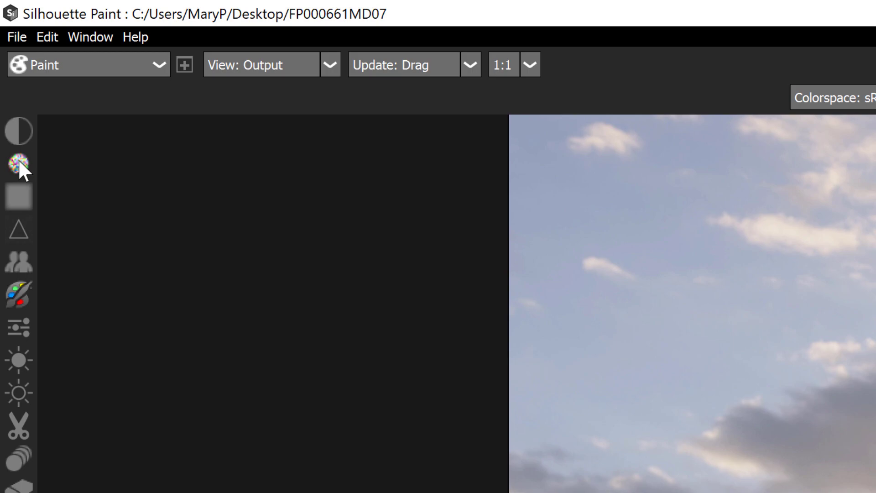
{"action": "mouse_move", "coordinate": [74, 268]}
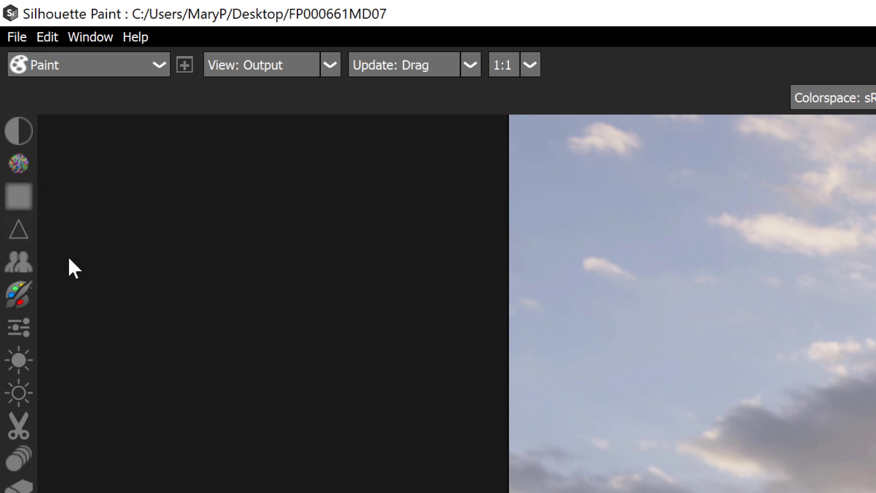
Maximize the window, choose yellow as the brush colour and lay a first colour stroke on the dunk clip
{"action": "left_click", "coordinate": [18, 293]}
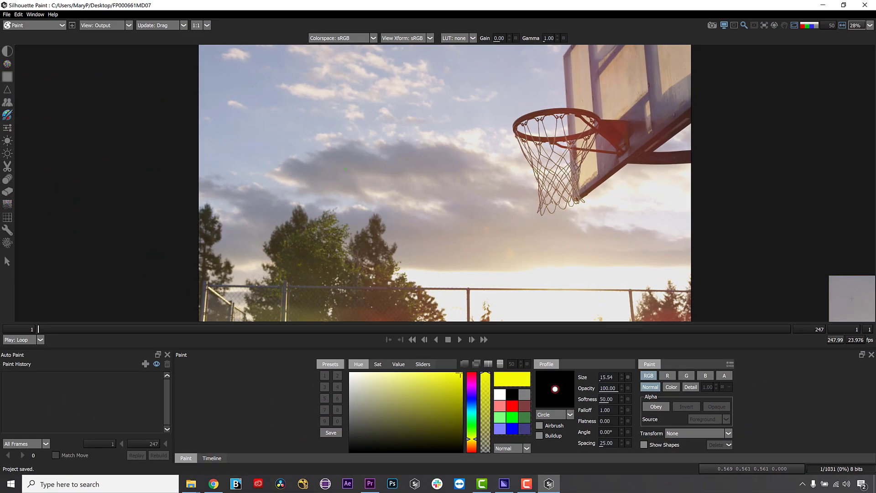
{"action": "left_click", "coordinate": [458, 381]}
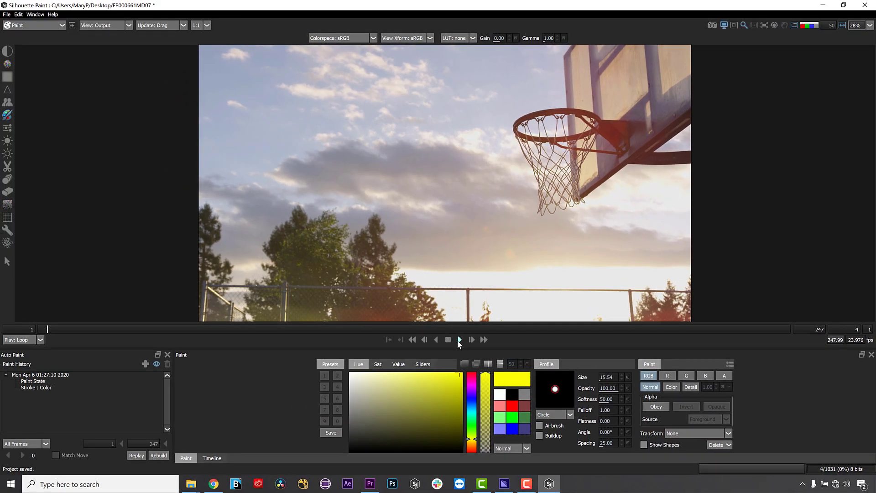
Play the clip and stop at frame 39 with the player rising mid-dunk
{"action": "left_click", "coordinate": [470, 339]}
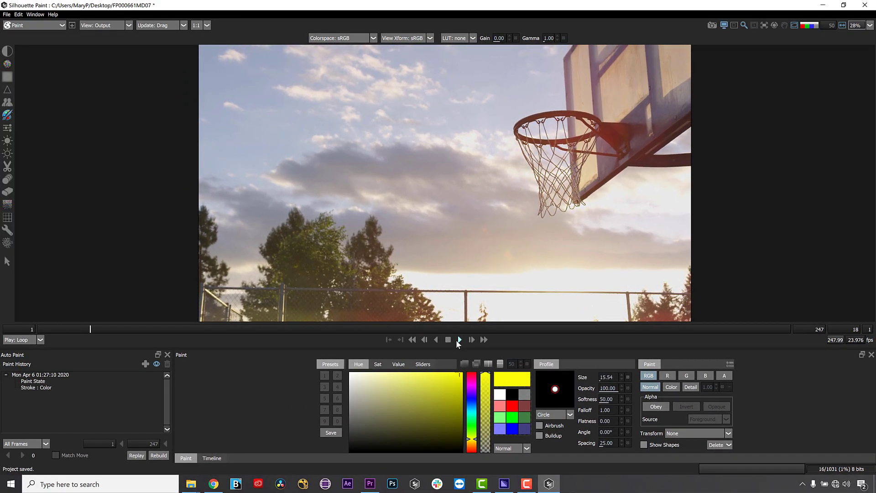
{"action": "left_click", "coordinate": [447, 340]}
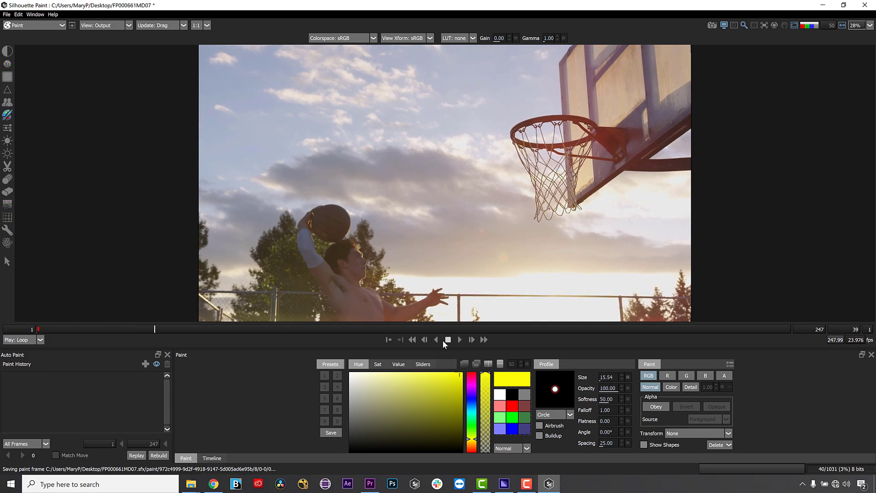
{"action": "mouse_move", "coordinate": [443, 347]}
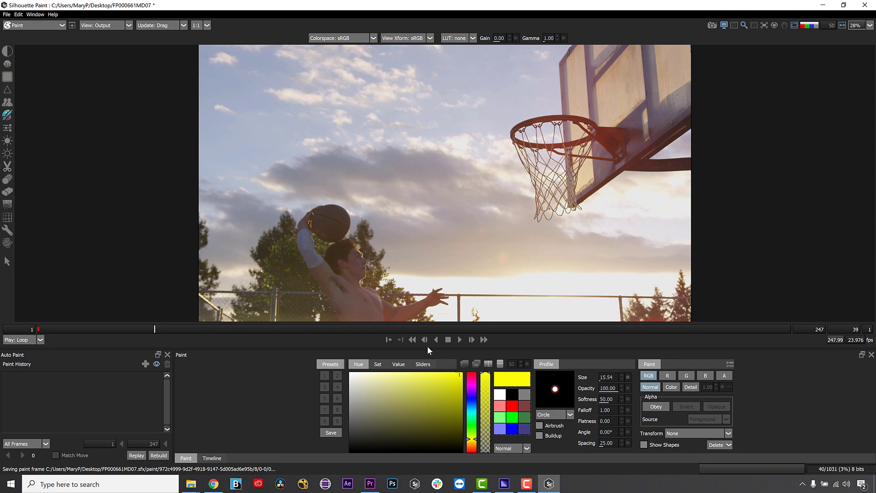
{"action": "mouse_move", "coordinate": [371, 350]}
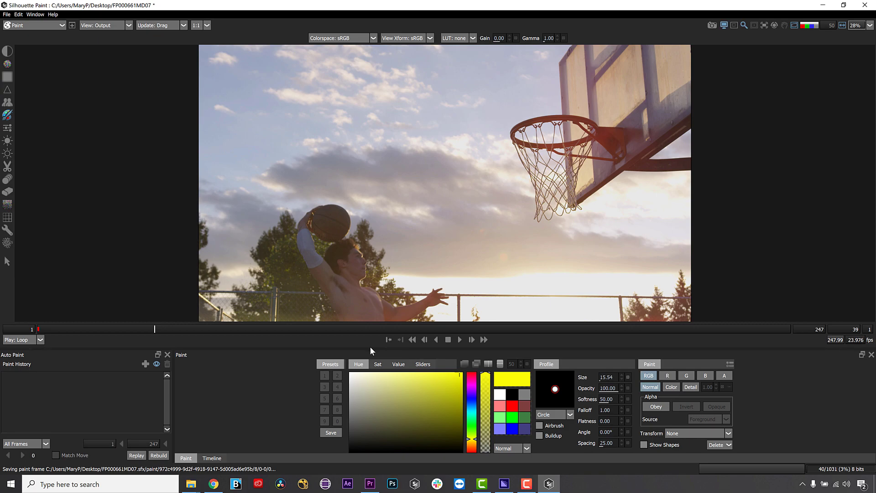
Paint yellow swirl strokes around the player's torso on successive frames and rebuild the changed frame
{"action": "left_click_drag", "start_coordinate": [324, 268], "coordinate": [347, 313]}
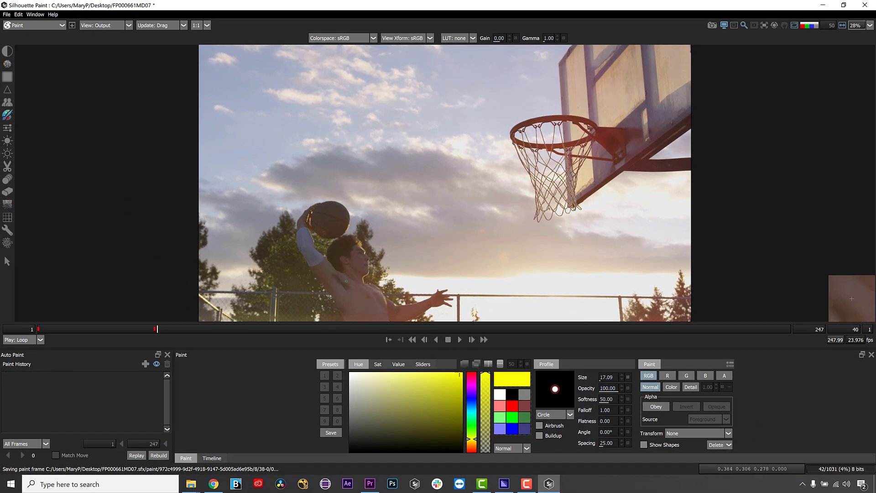
{"action": "left_click_drag", "start_coordinate": [366, 285], "coordinate": [357, 318]}
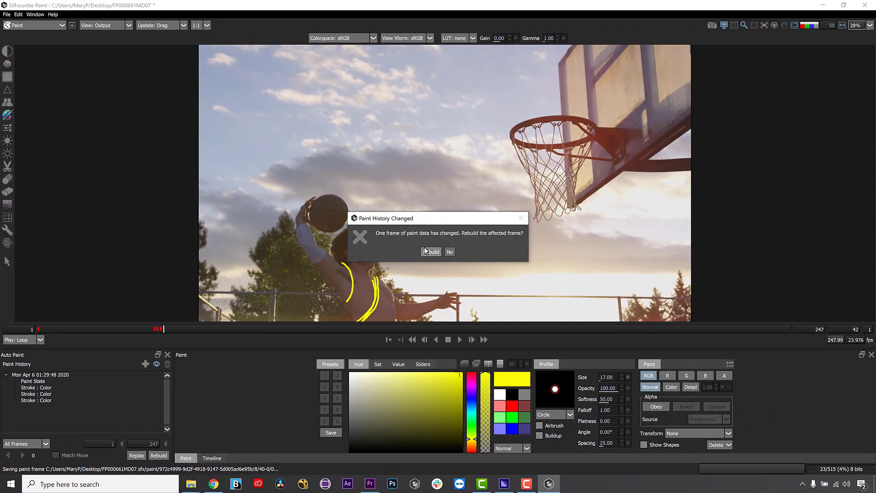
{"action": "left_click", "coordinate": [430, 251]}
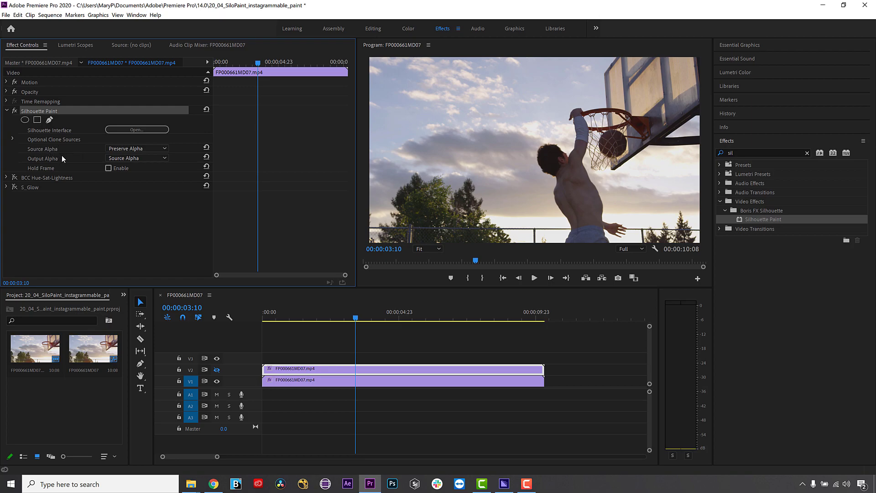
{"action": "mouse_move", "coordinate": [19, 103]}
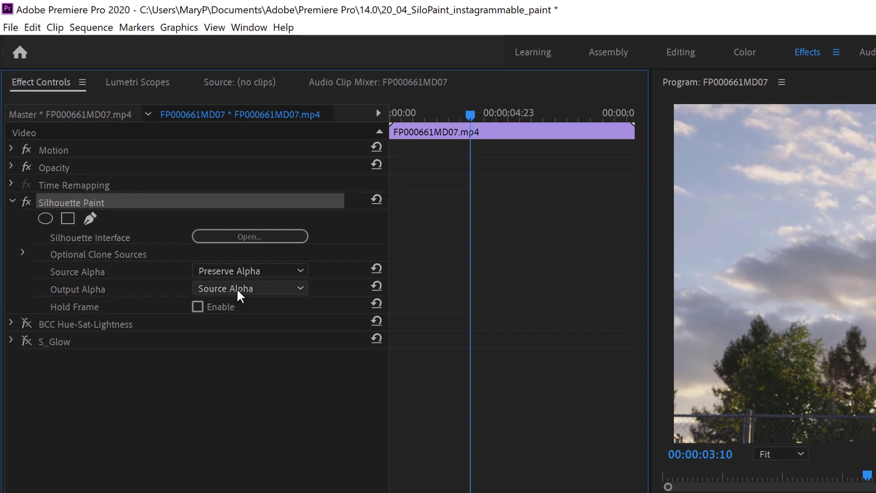
Set Silhouette Paint's Output Alpha to Brush Mask so only the painted strokes show
{"action": "left_click", "coordinate": [249, 287]}
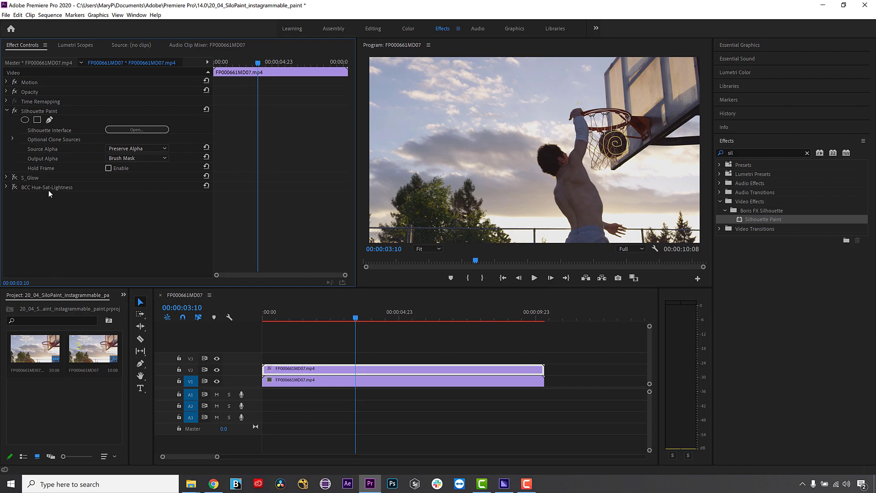
{"action": "left_click", "coordinate": [29, 176]}
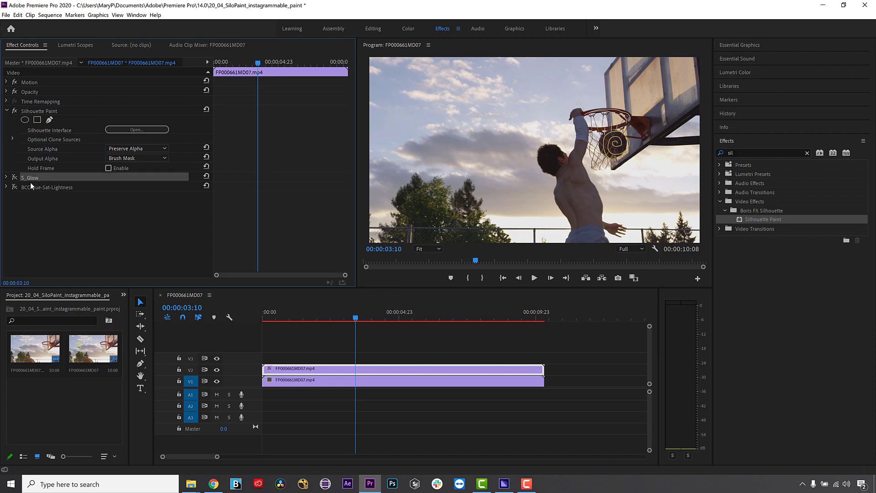
{"action": "mouse_move", "coordinate": [14, 177]}
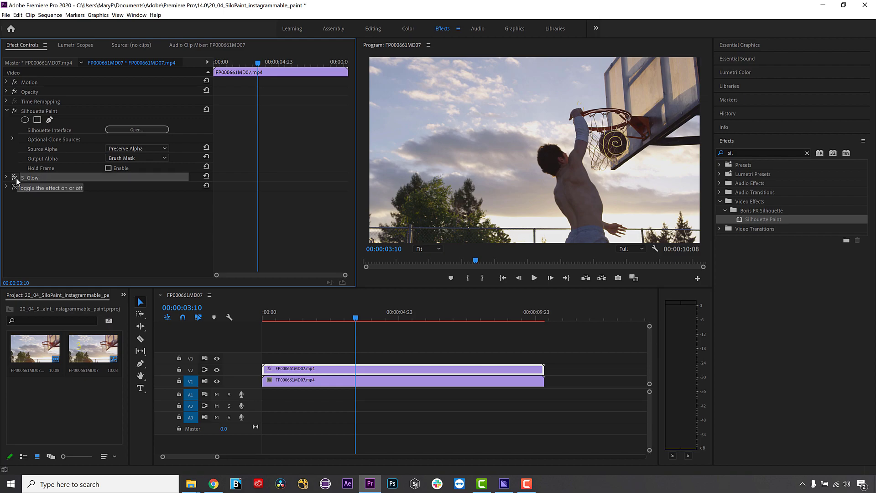